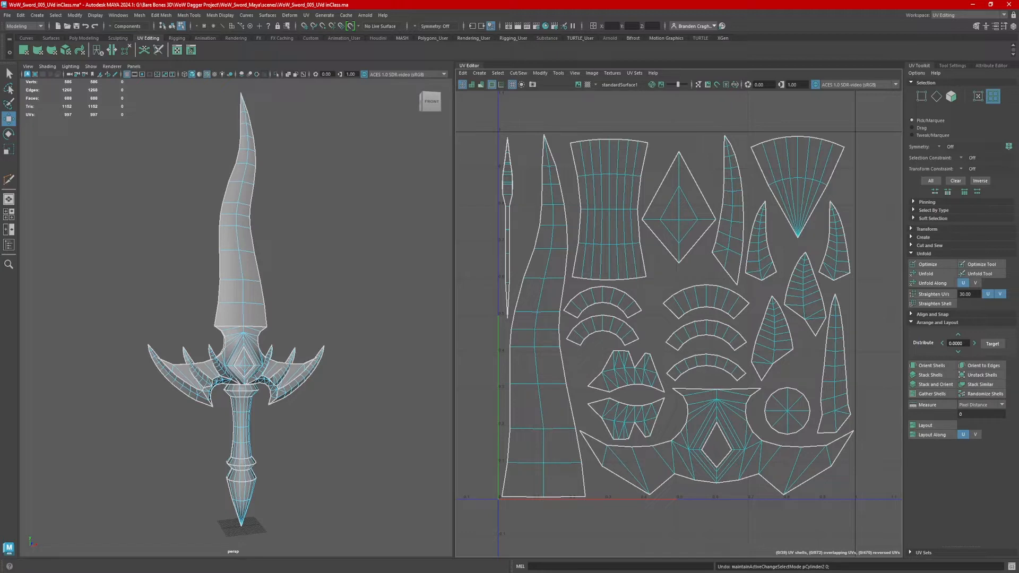
- Isolate the sword grip and cut centre edge loops around the top and second handle rings
click(935, 303)
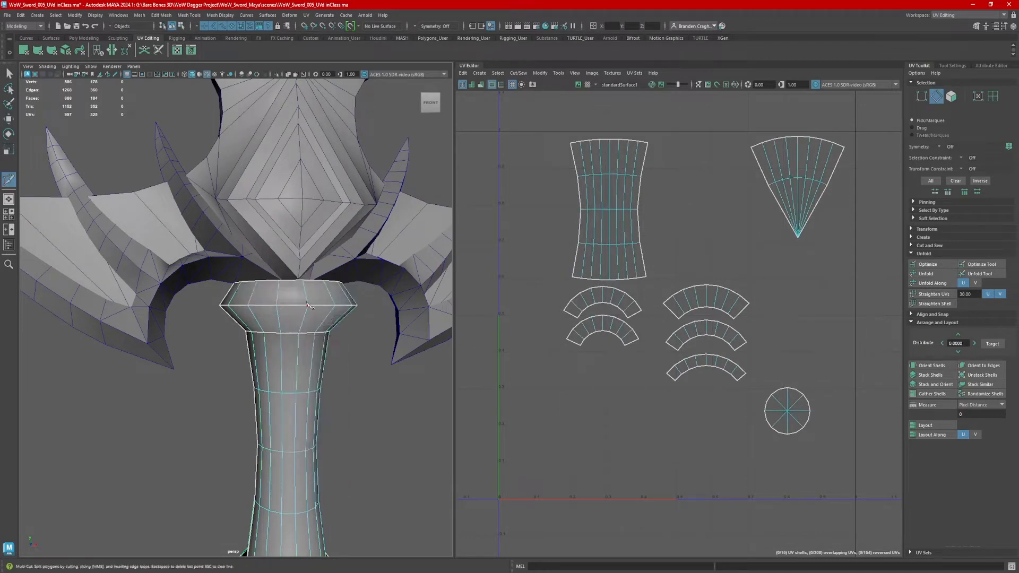
click(289, 294)
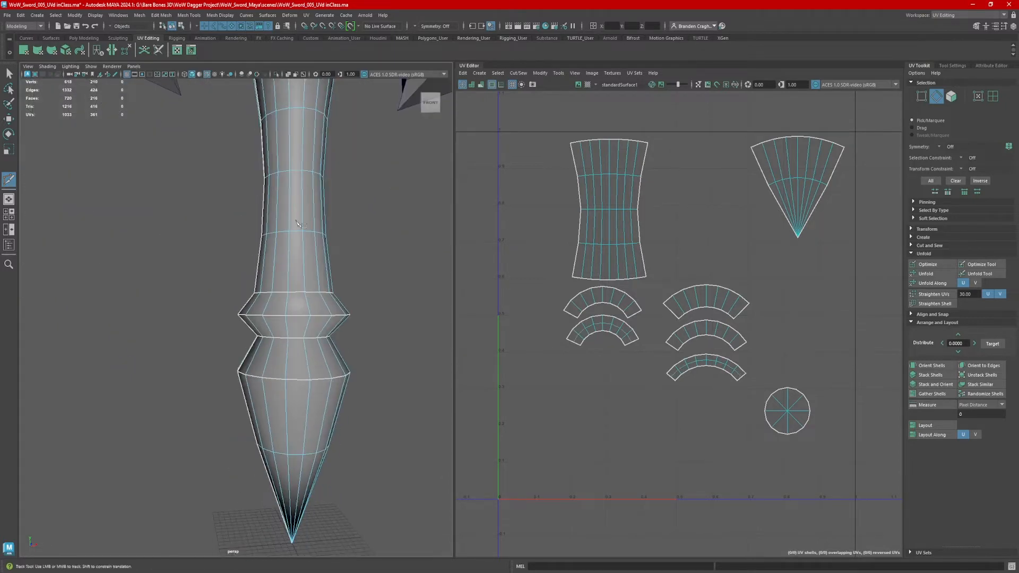
click(293, 354)
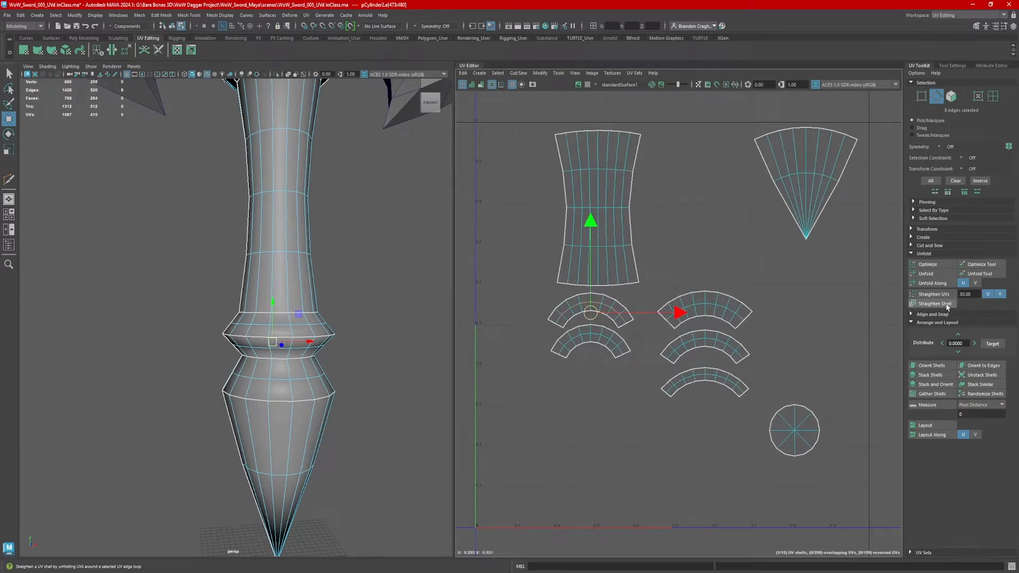
- Apply Straighten Shell along the first ring's centre loop to flatten its curved UV shell
click(933, 303)
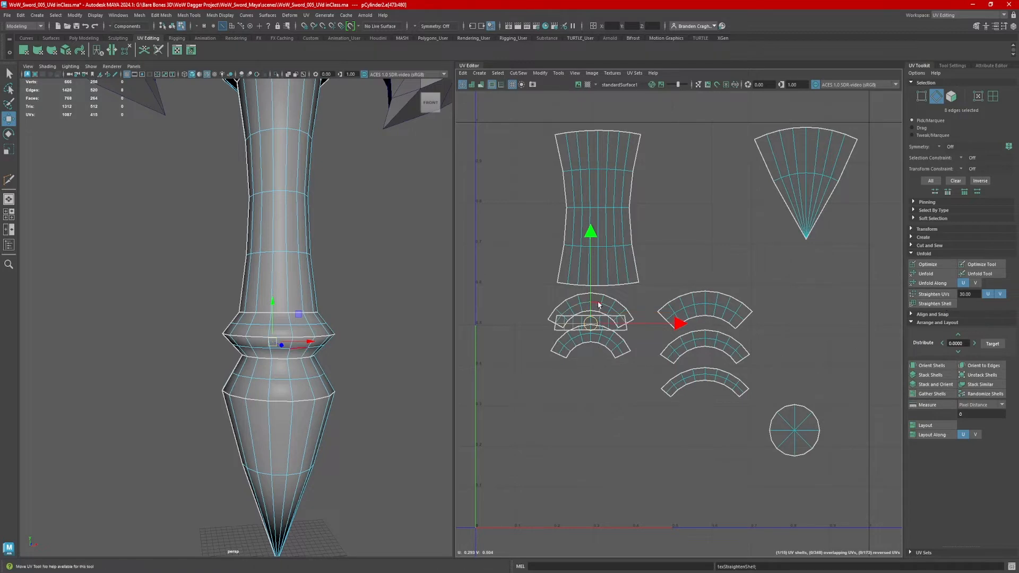